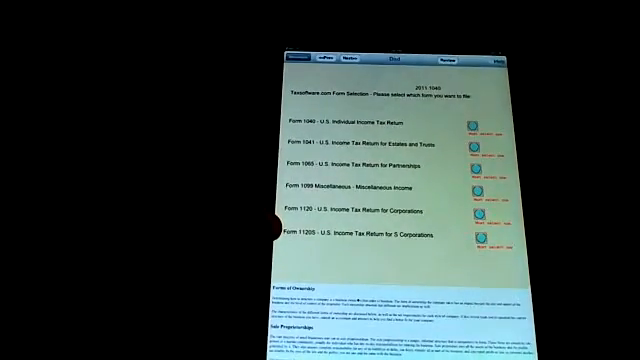
pyautogui.click(468, 188)
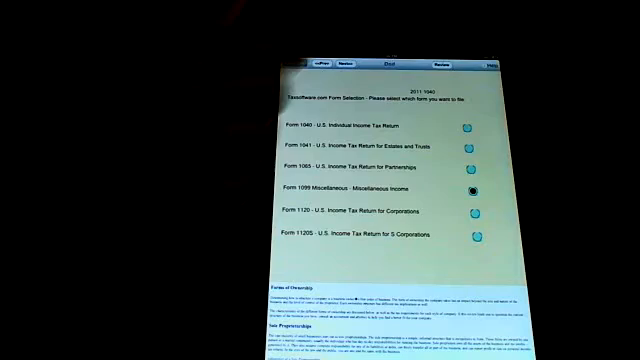